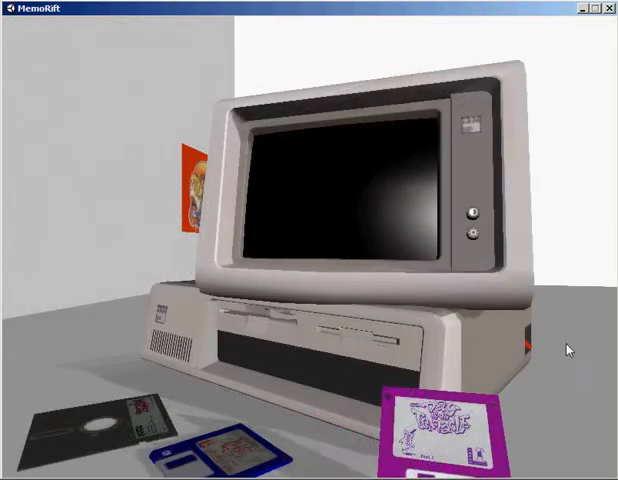
mouse_move(528, 220)
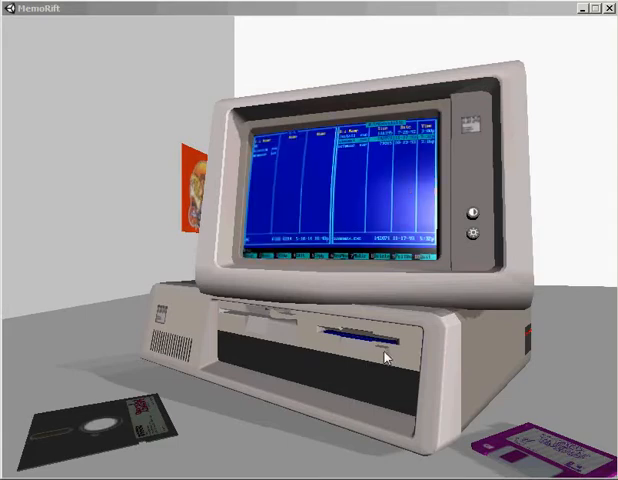
Eject the blue floppy from the PC's drive back onto the desk
click(345, 335)
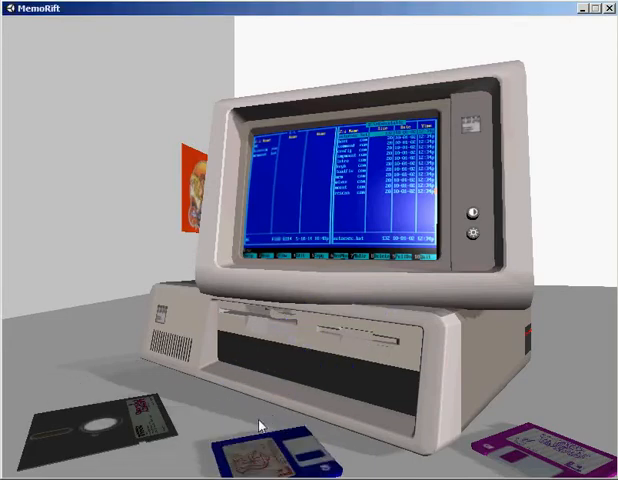
mouse_move(120, 407)
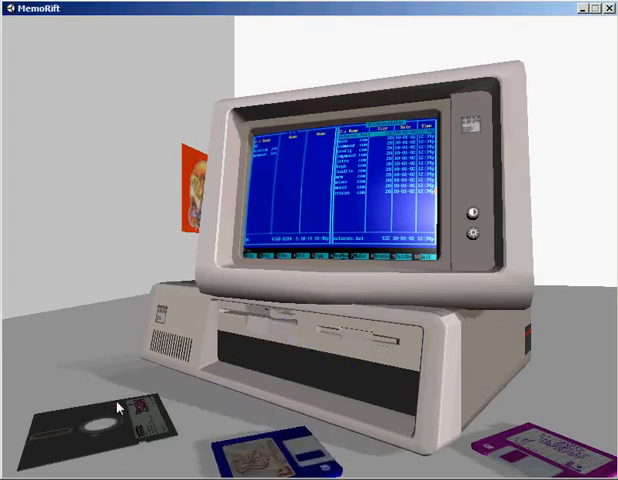